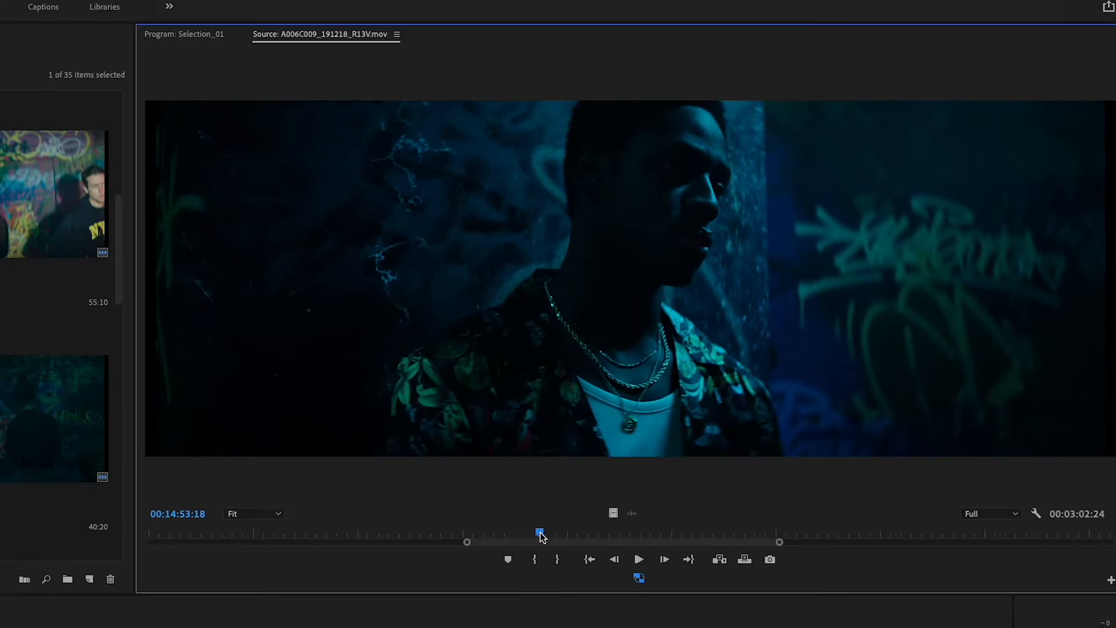
Set an In point on the graffiti-wall source clip and play it from there
left_click(638, 560)
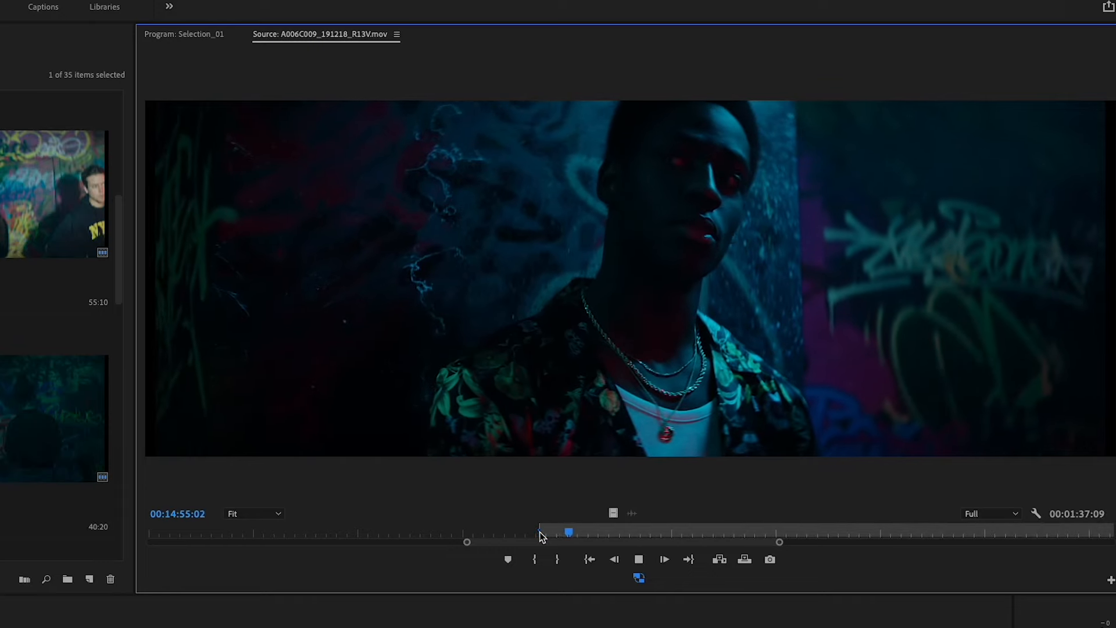